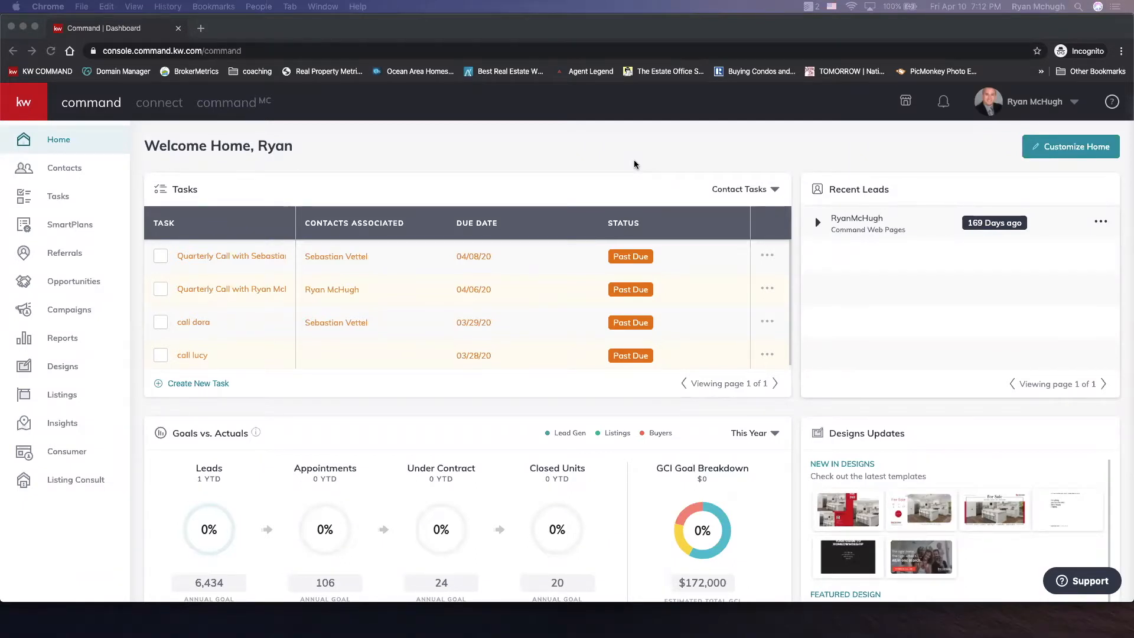
{"action": "mouse_move", "coordinate": [266, 235]}
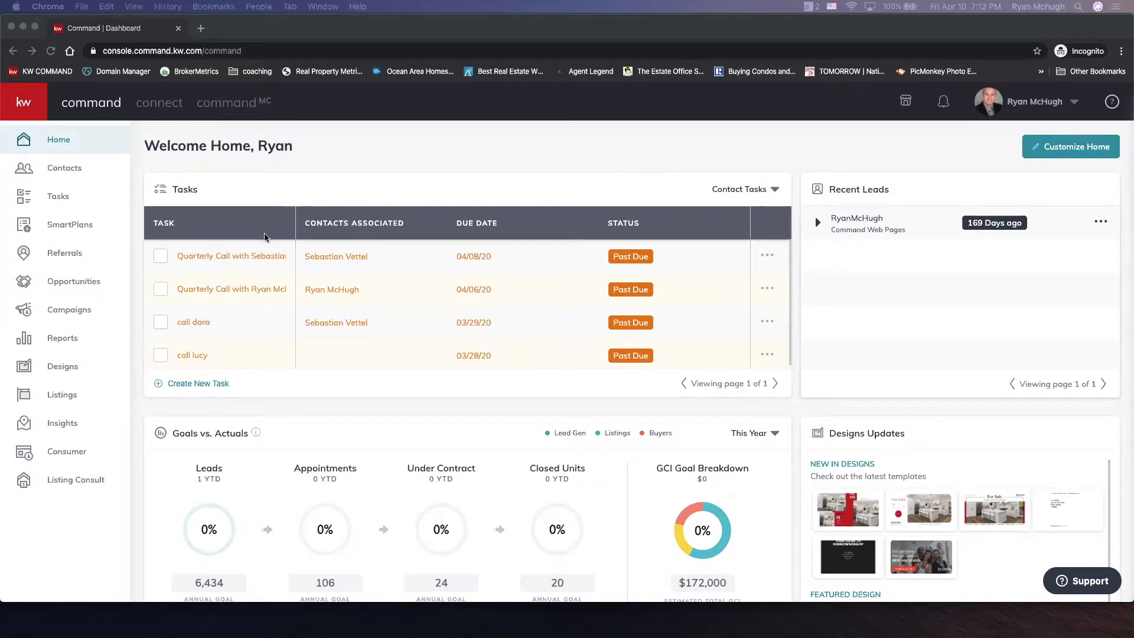
{"action": "mouse_move", "coordinate": [65, 453]}
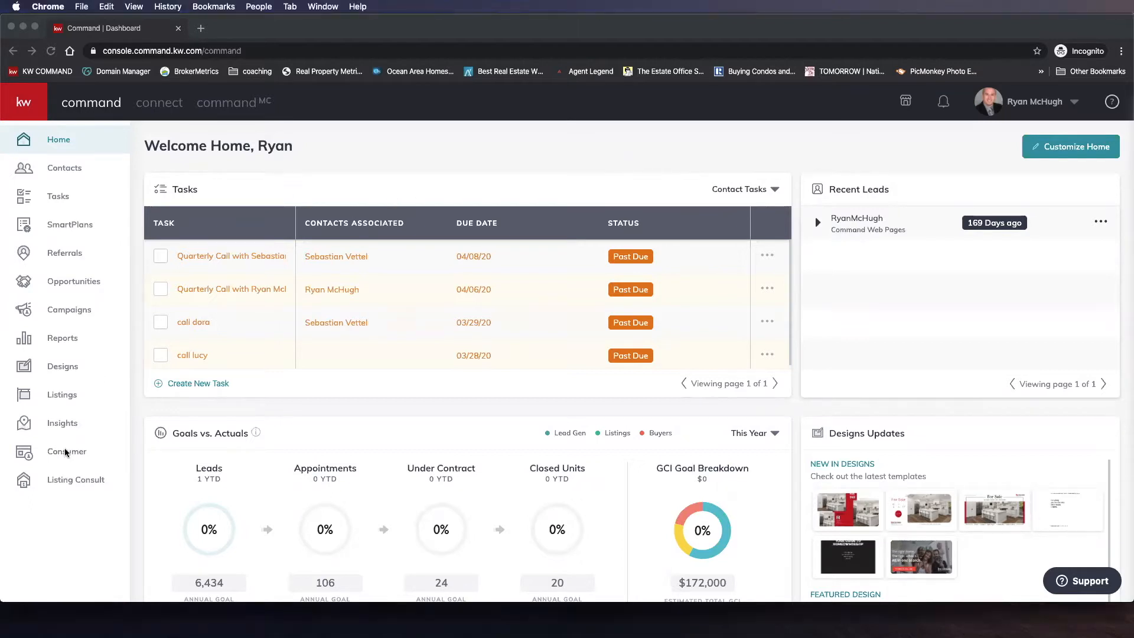
- Go to the Consumer section from the Command home dashboard
{"action": "left_click", "coordinate": [66, 451]}
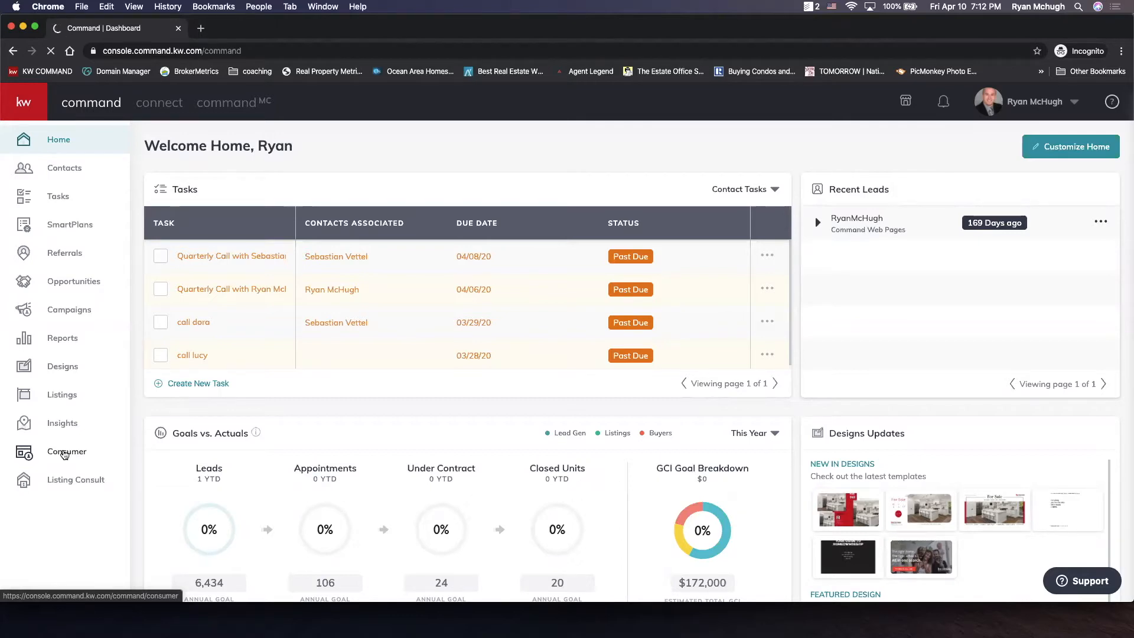
- Create a new site as a standalone page, opening its blank page editor
{"action": "left_click", "coordinate": [66, 451]}
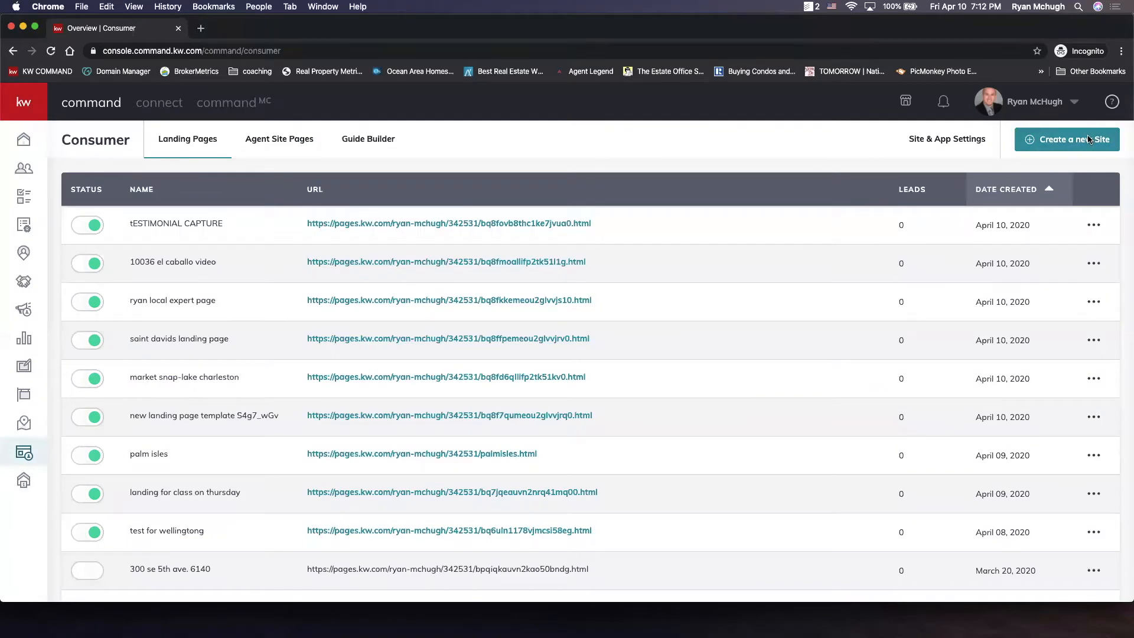
{"action": "left_click", "coordinate": [1068, 139]}
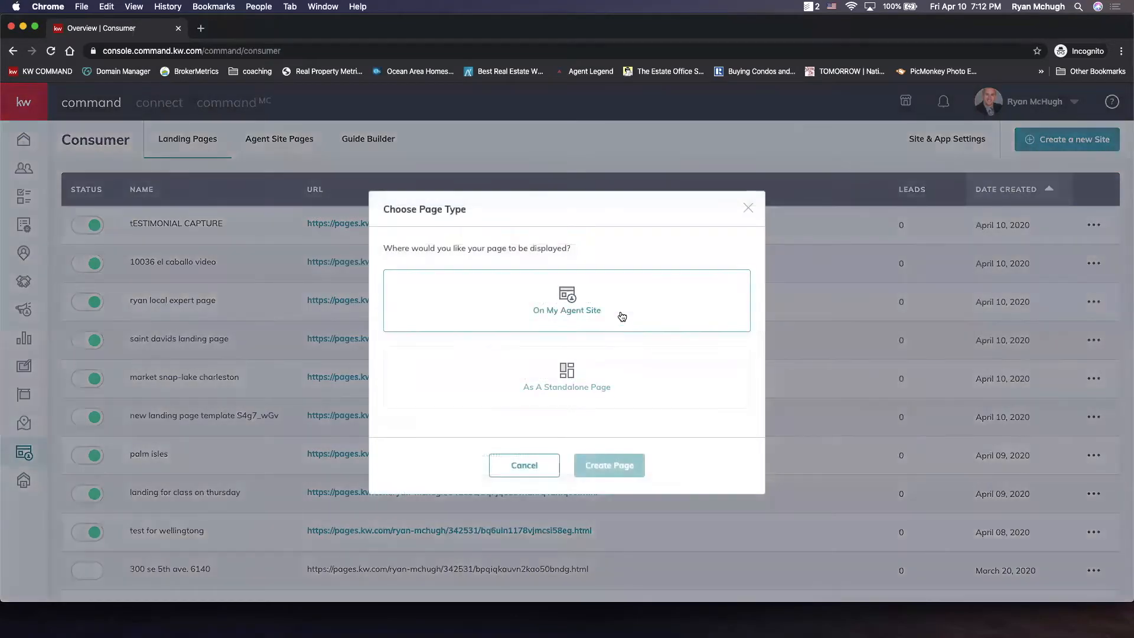
{"action": "left_click", "coordinate": [567, 378]}
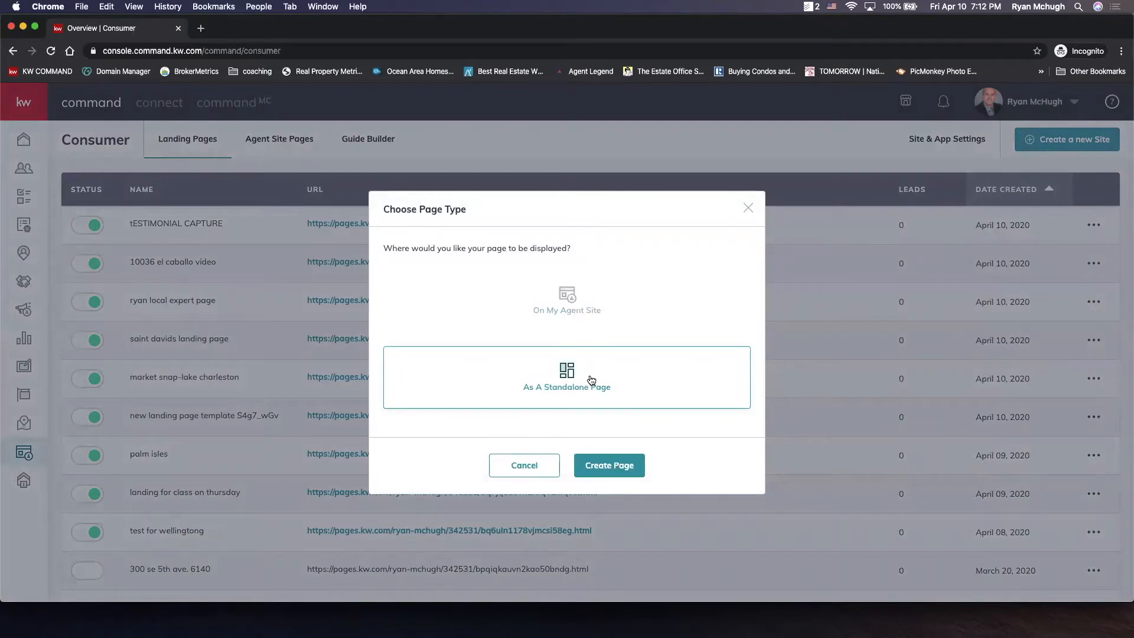
{"action": "left_click", "coordinate": [610, 465]}
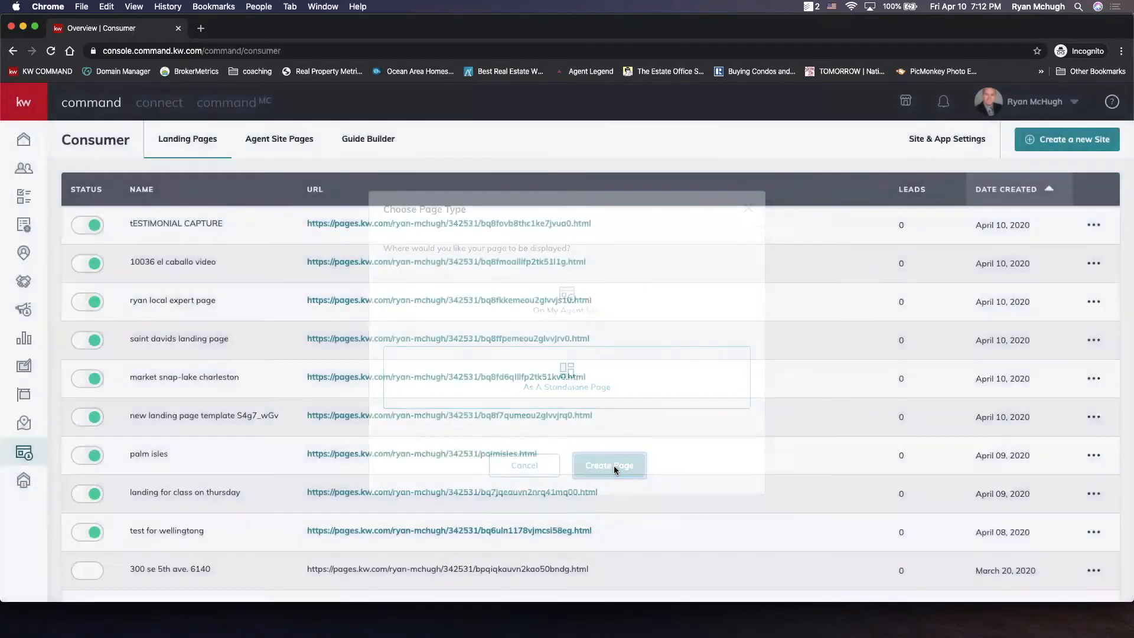
{"action": "left_click", "coordinate": [610, 465]}
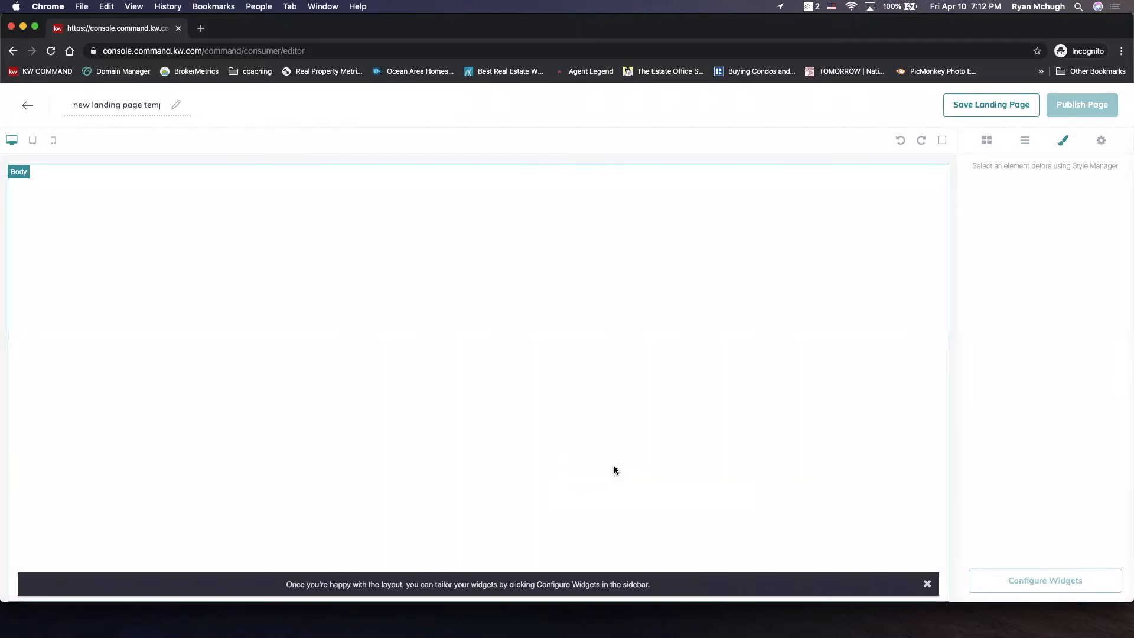
- Add the Download My App widget with a Branded Header above it
{"action": "left_click", "coordinate": [986, 141]}
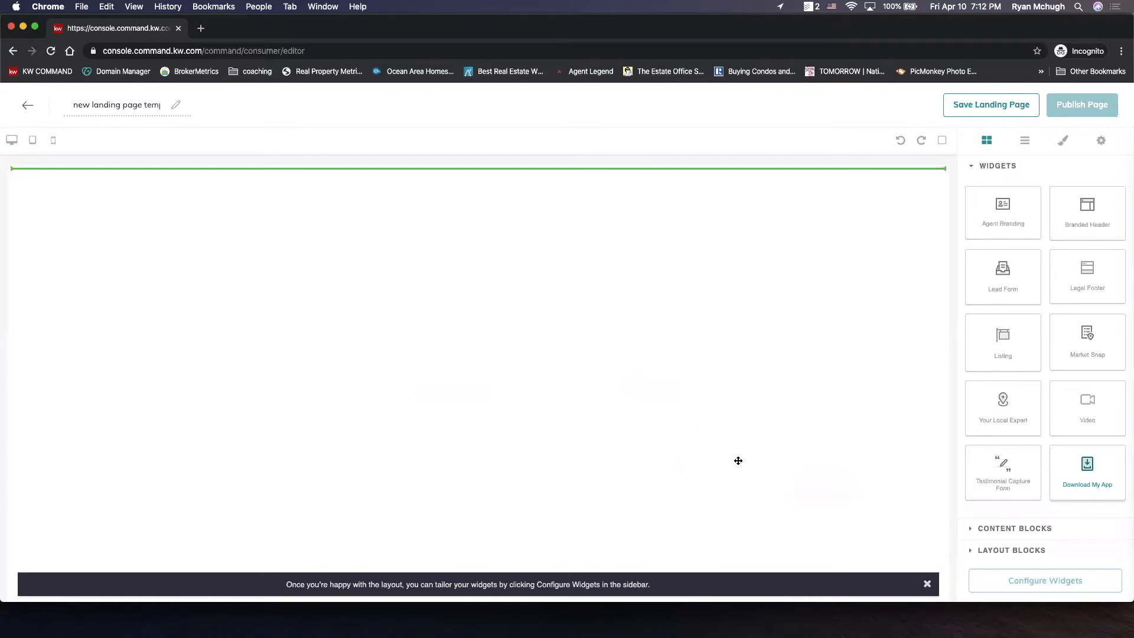
{"action": "left_click", "coordinate": [1087, 472]}
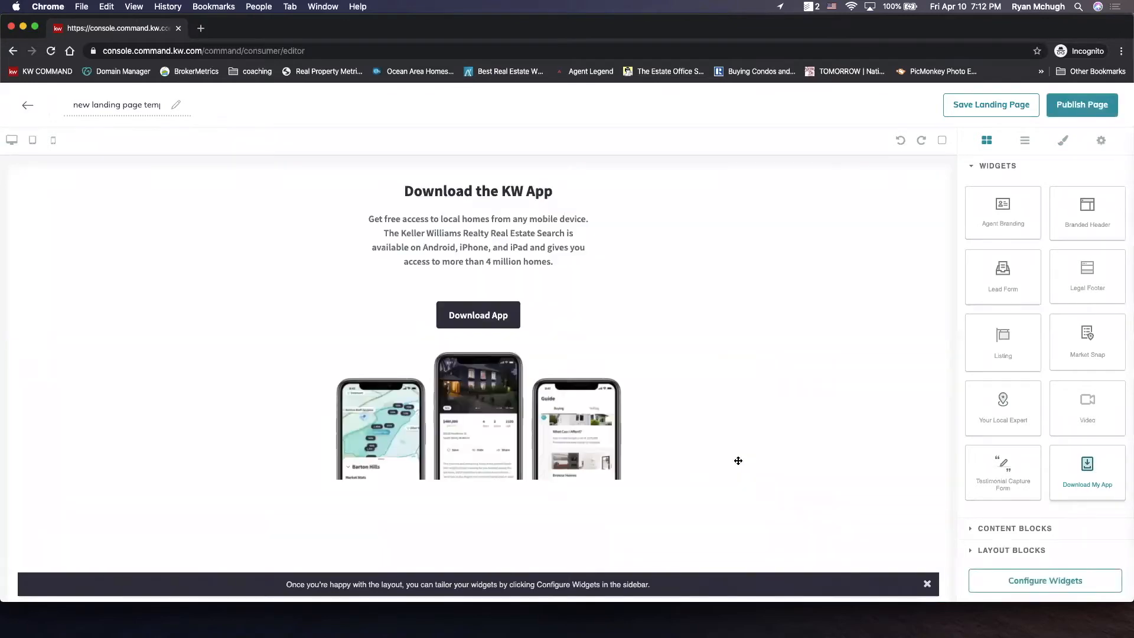
{"action": "mouse_move", "coordinate": [925, 224]}
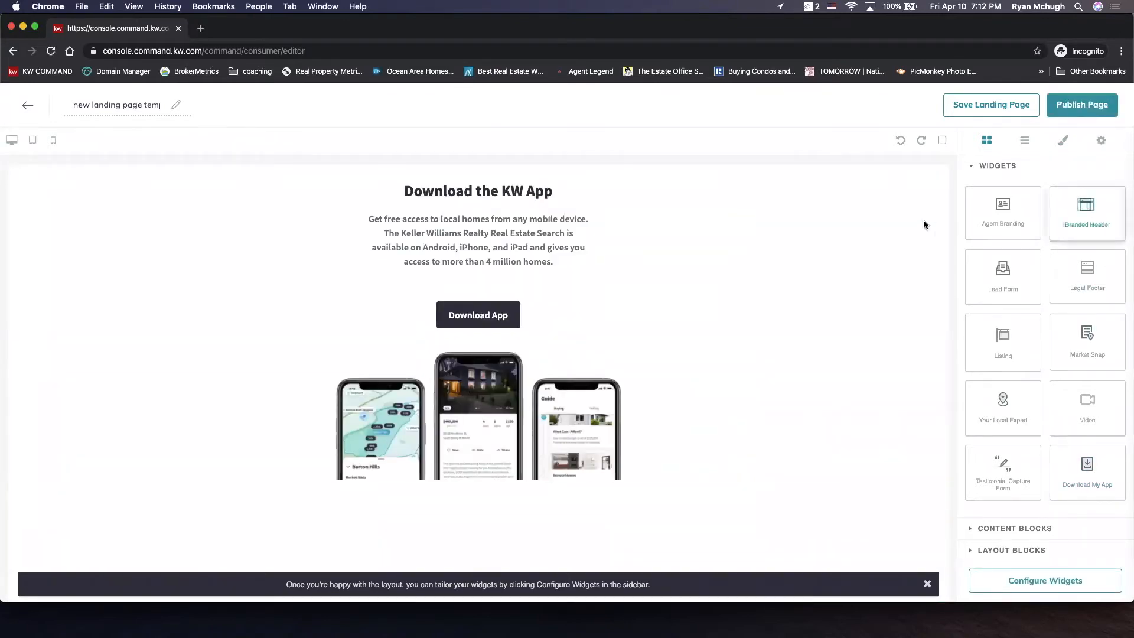
{"action": "left_click", "coordinate": [1087, 212]}
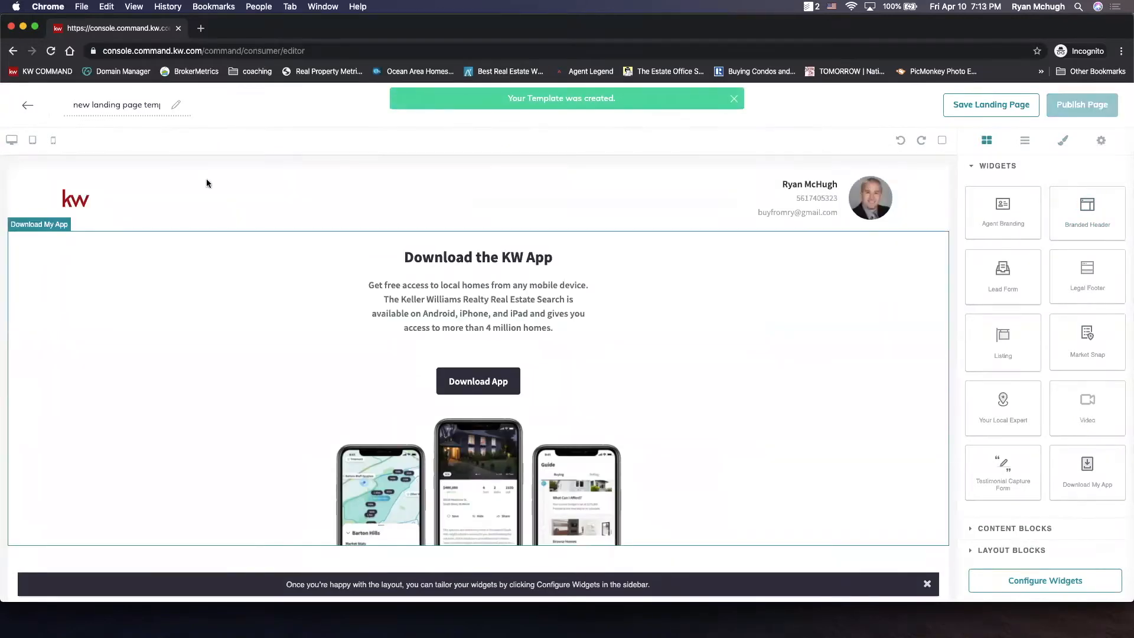
- Name the page APP LANDING PAGE and preview it at tablet and phone widths
{"action": "type", "text": "APP LANDING PAGE"}
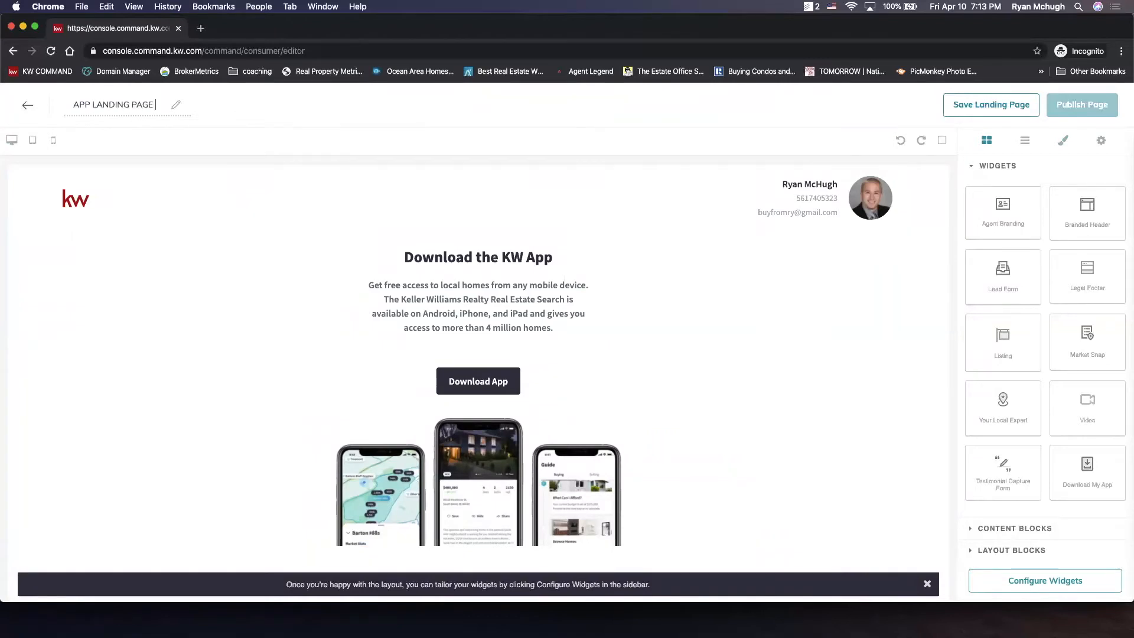
{"action": "left_click", "coordinate": [52, 140]}
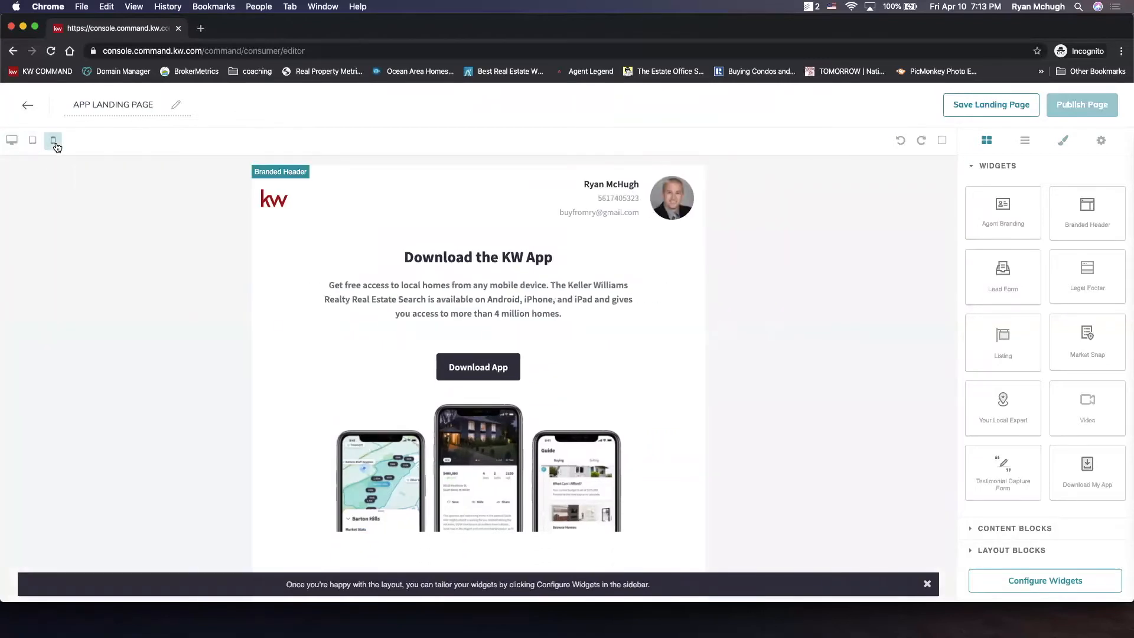
{"action": "left_click", "coordinate": [52, 139]}
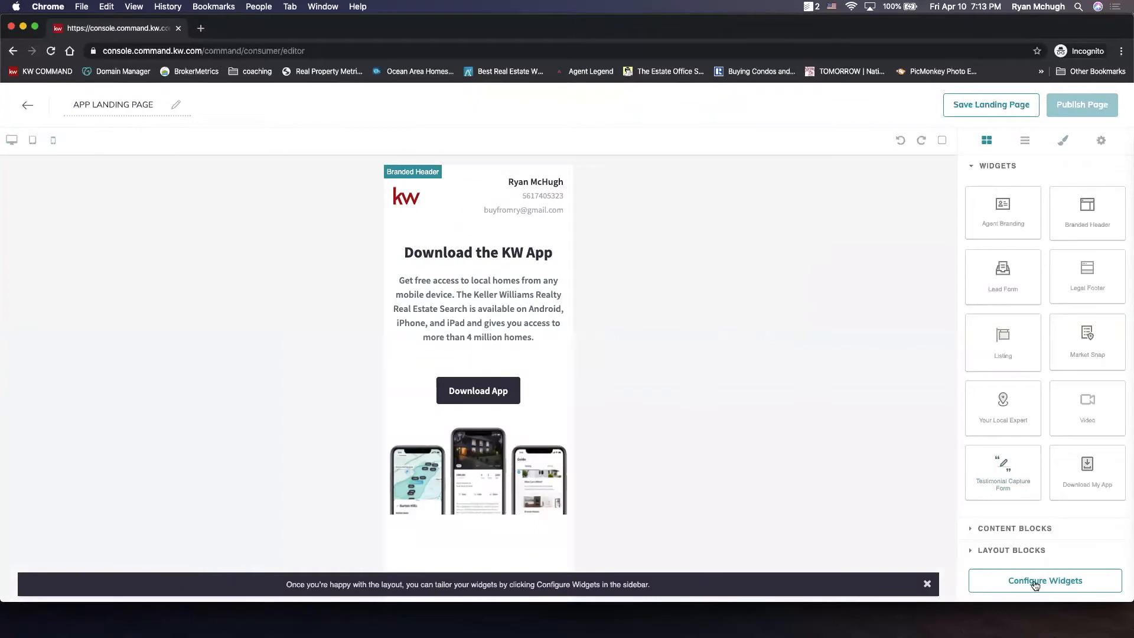
- Set the branded header text to 'chECK OUT MY APP!' and save and apply it
{"action": "left_click", "coordinate": [1045, 580]}
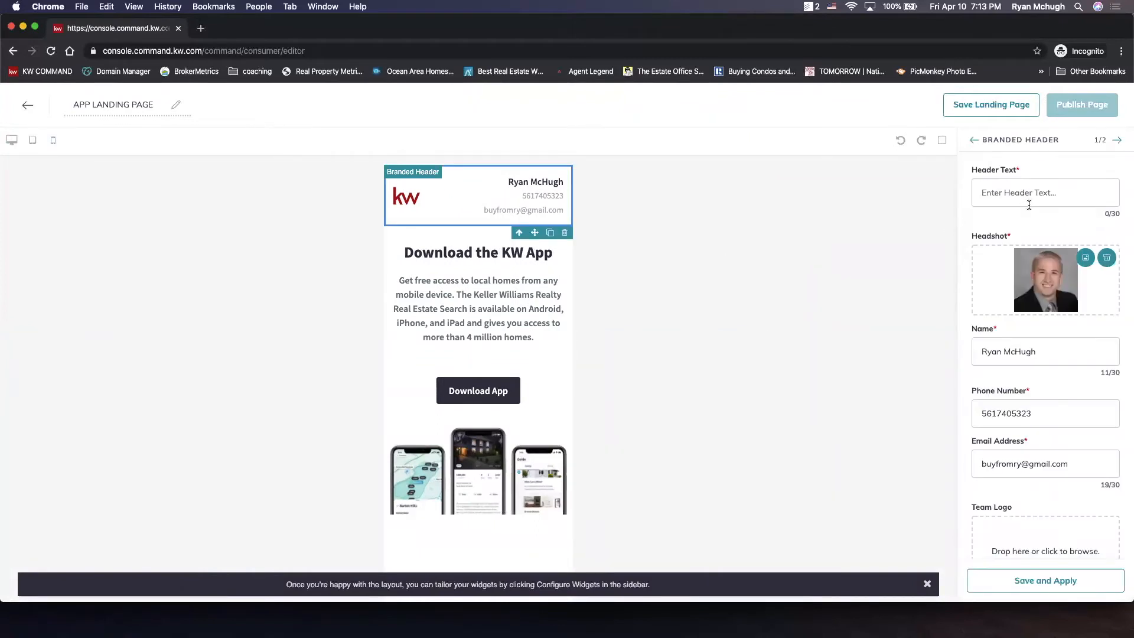
{"action": "left_click", "coordinate": [1045, 191]}
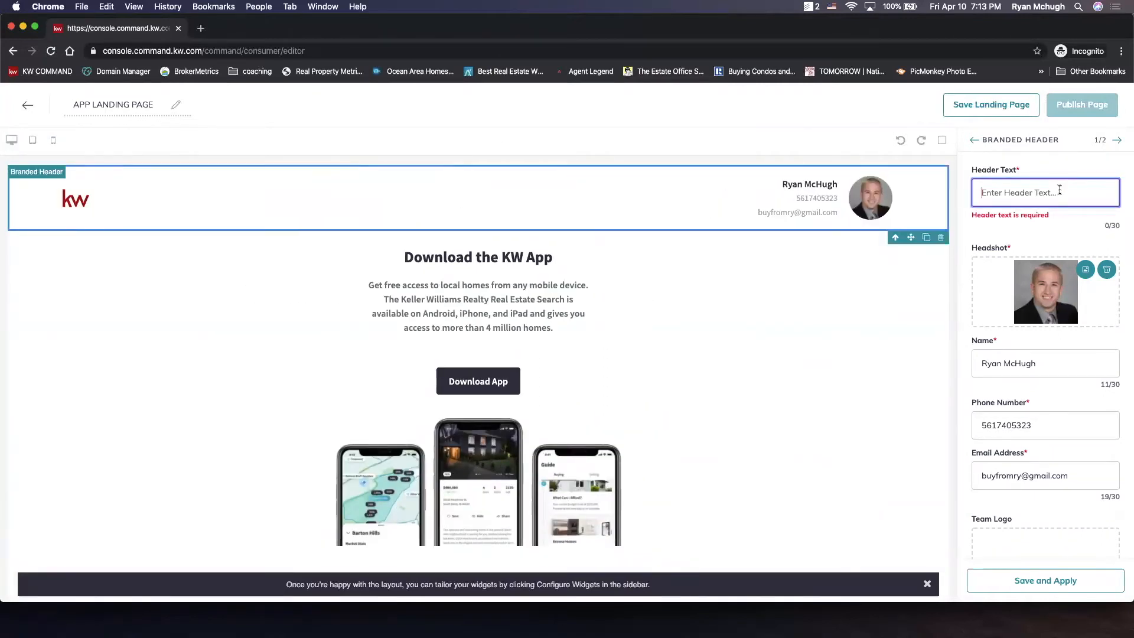
{"action": "type", "text": "chECK OUT MY"}
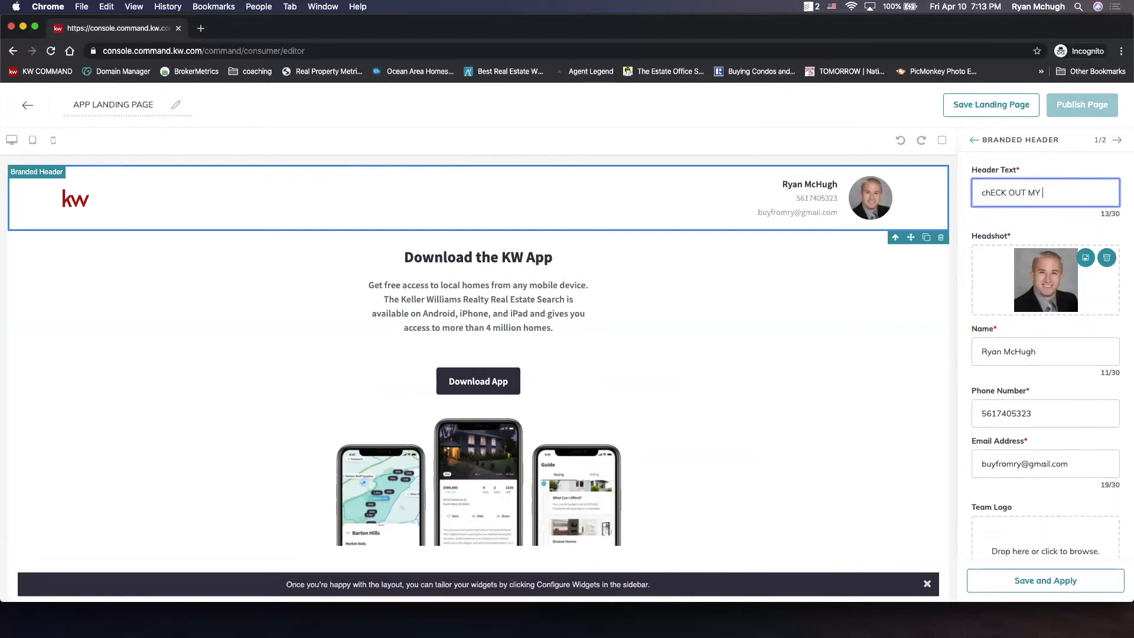
{"action": "type", "text": "APP!"}
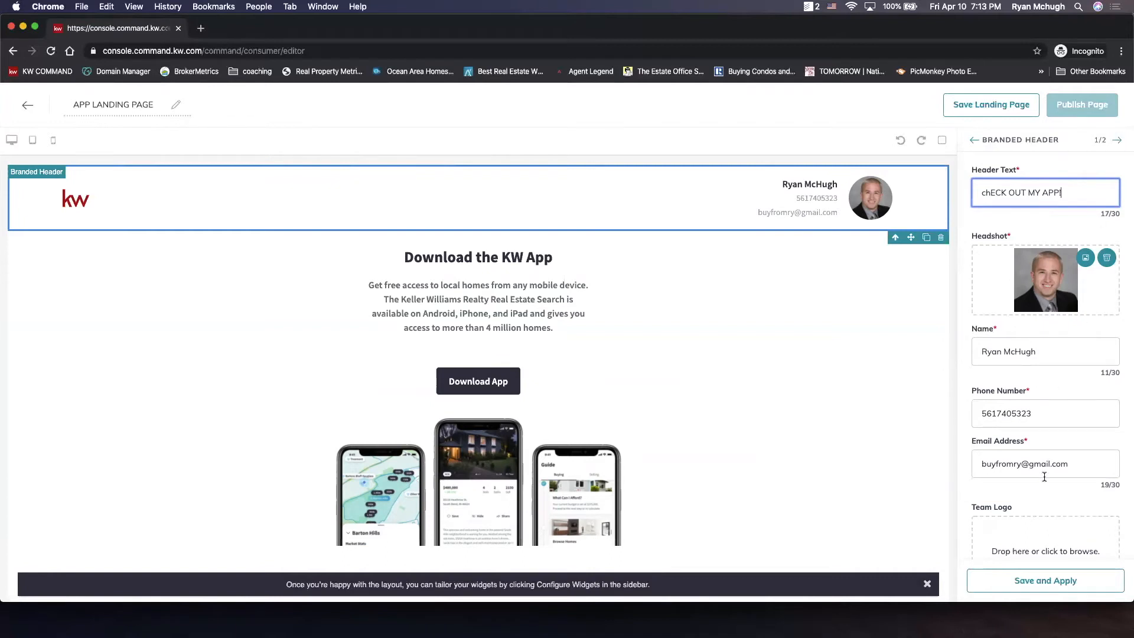
{"action": "left_click", "coordinate": [1045, 580]}
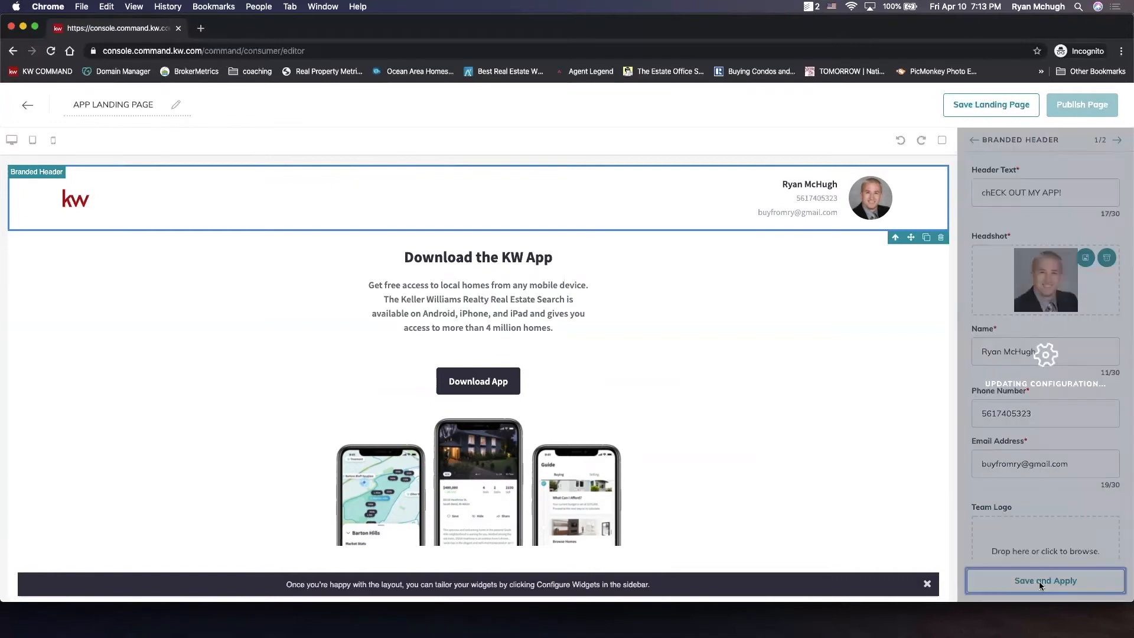
{"action": "left_click", "coordinate": [1045, 580]}
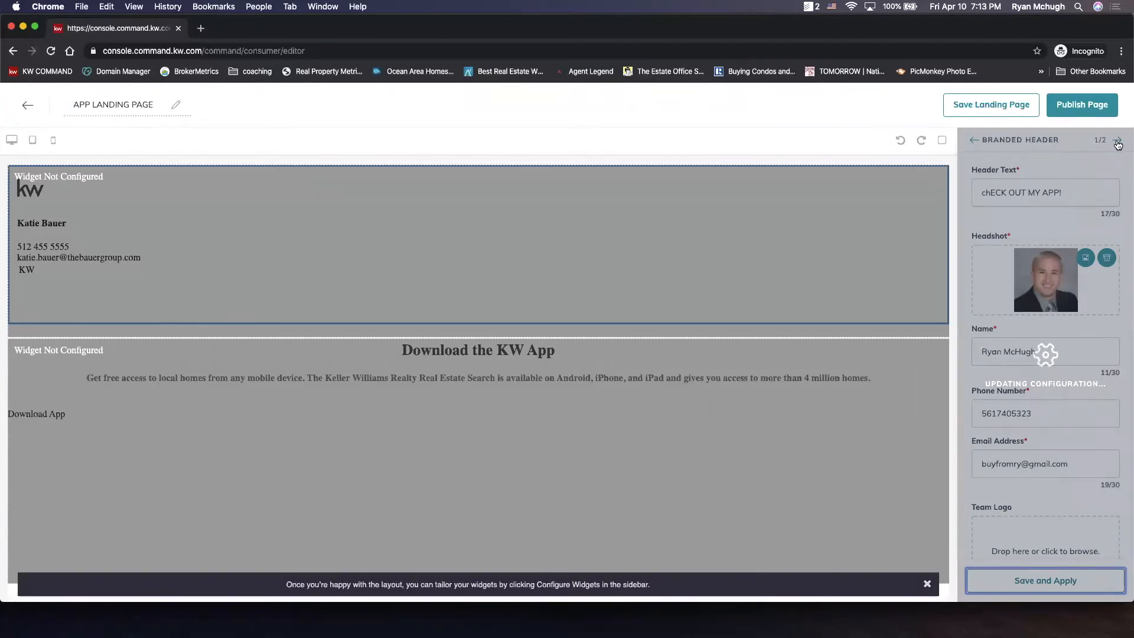
- Replace the app section headline with 'Download MY App' and save and apply it
{"action": "left_click", "coordinate": [1118, 142]}
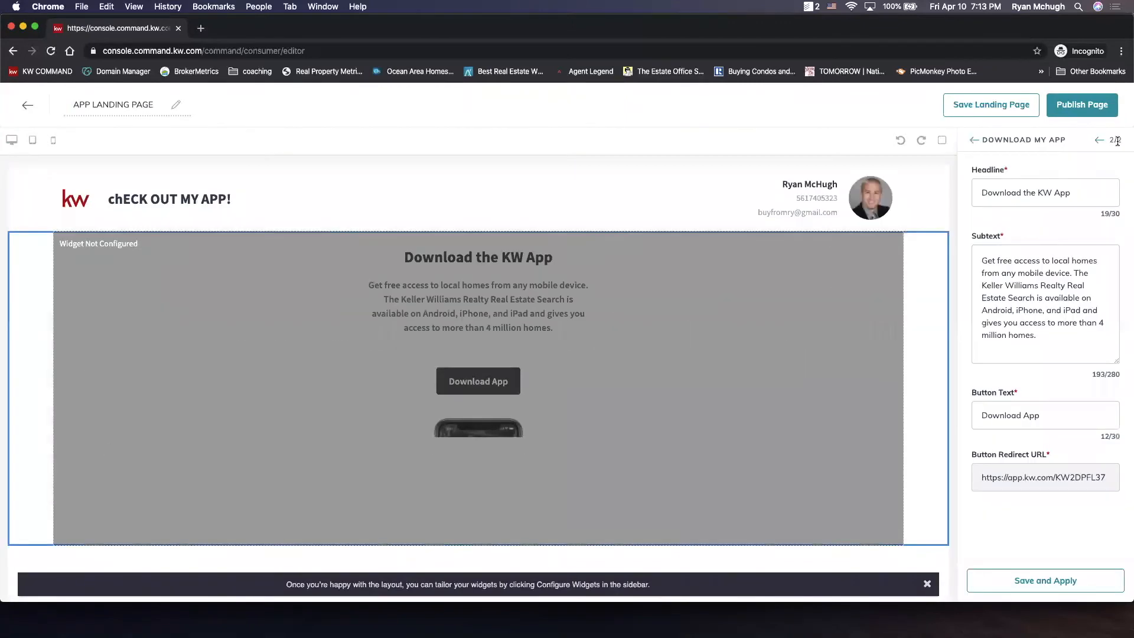
{"action": "left_click", "coordinate": [1045, 580]}
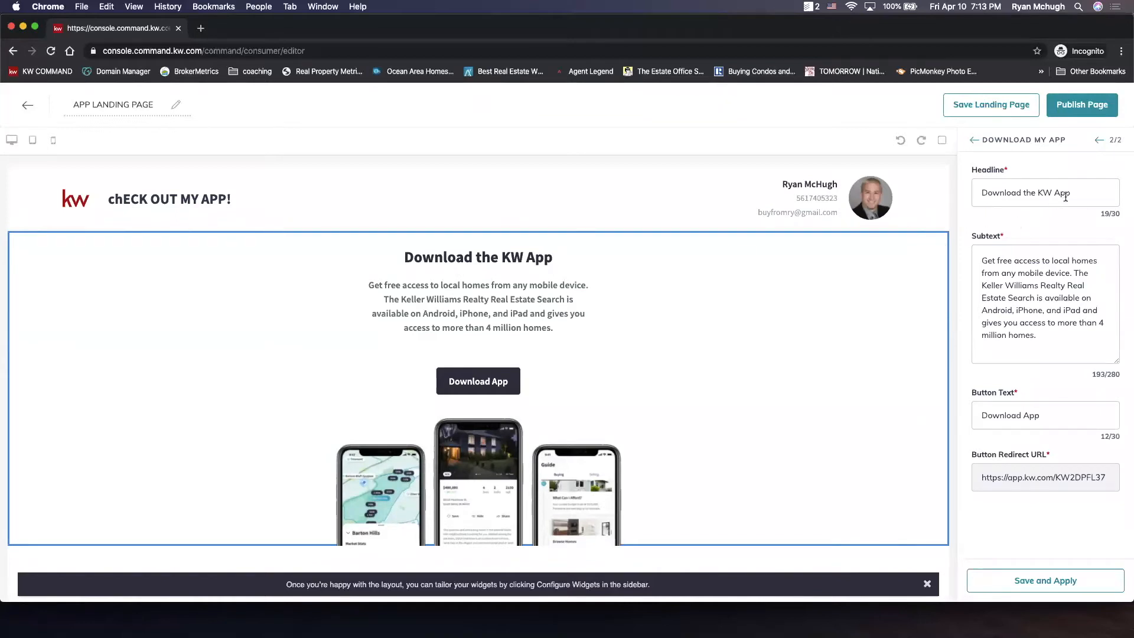
{"action": "double_click", "coordinate": [1045, 193]}
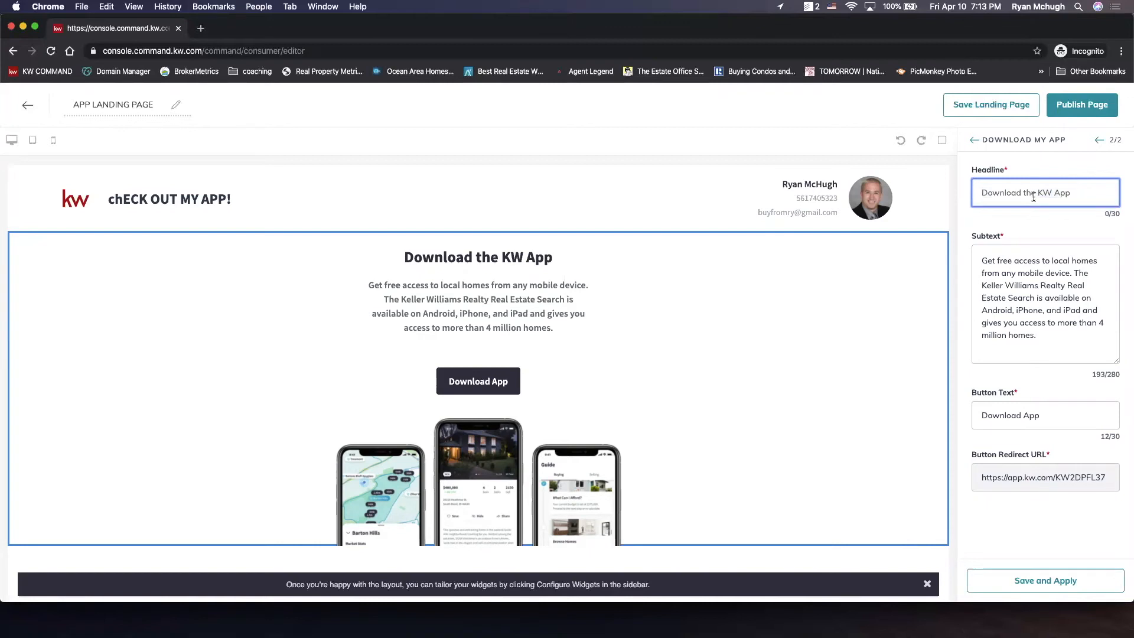
{"action": "type", "text": "dOWNLOAD"}
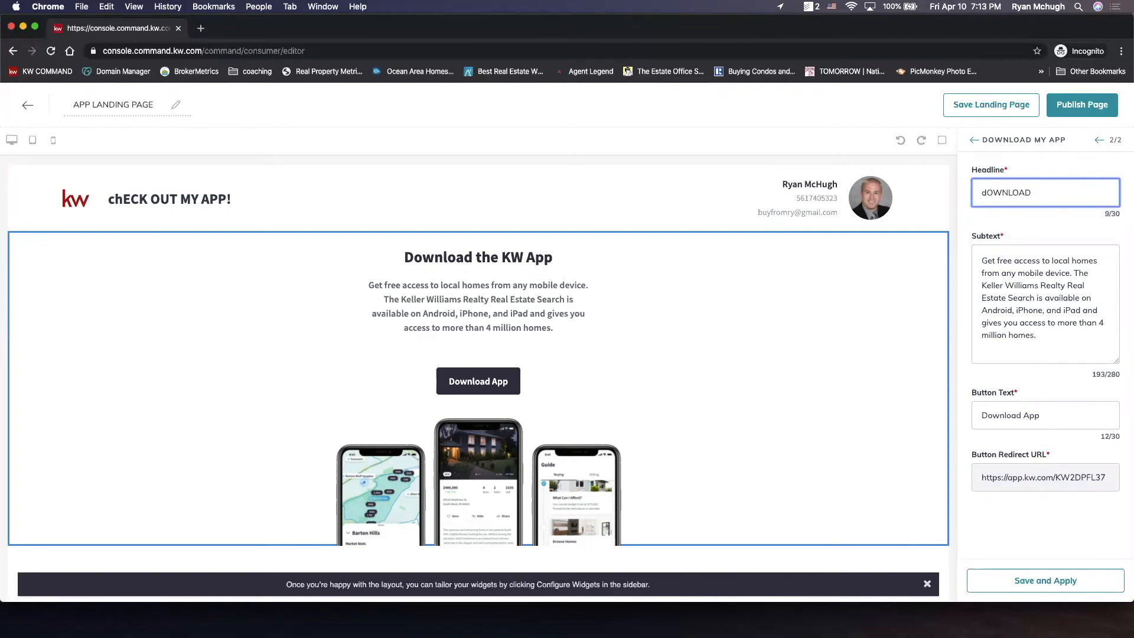
{"action": "key", "text": "Backspace"}
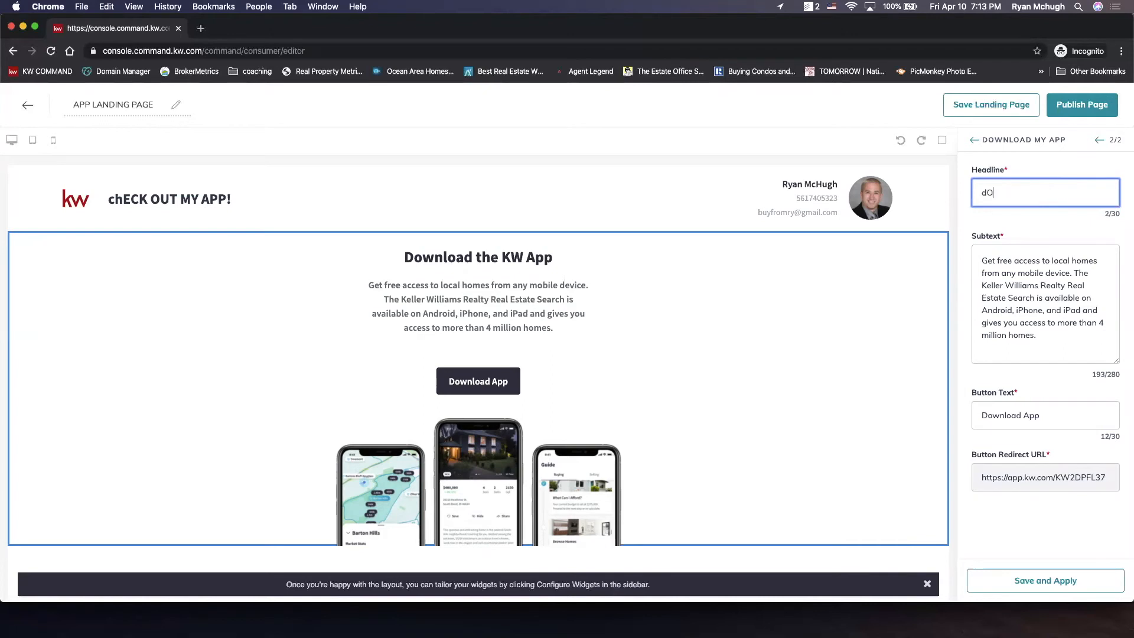
{"action": "key", "text": "Backspace"}
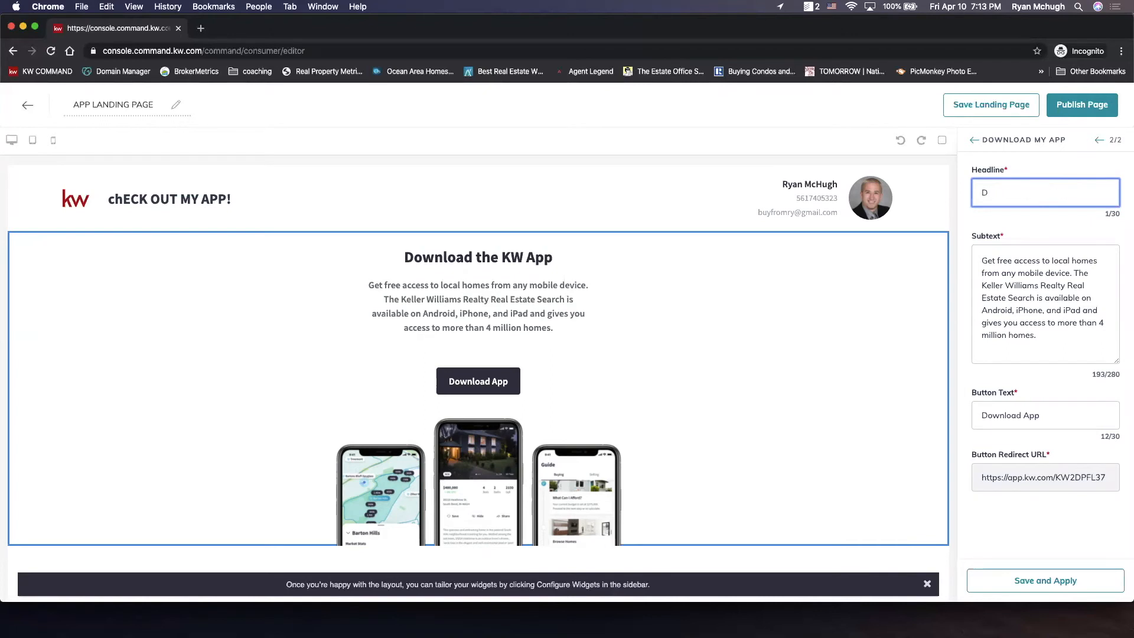
{"action": "type", "text": "ownload MY App"}
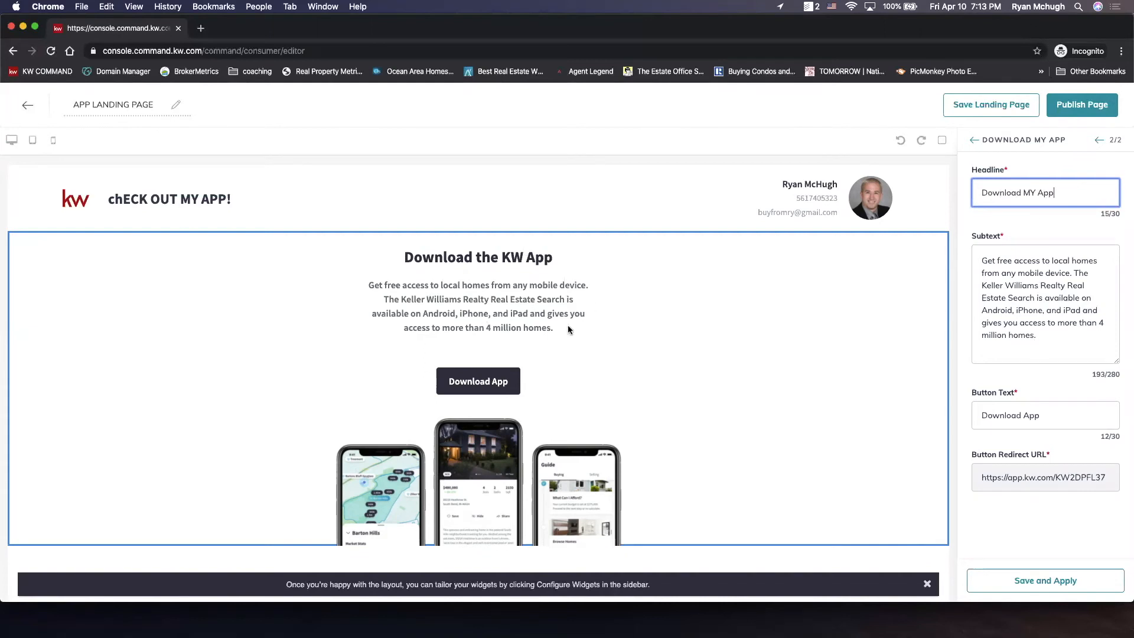
{"action": "mouse_move", "coordinate": [615, 438]}
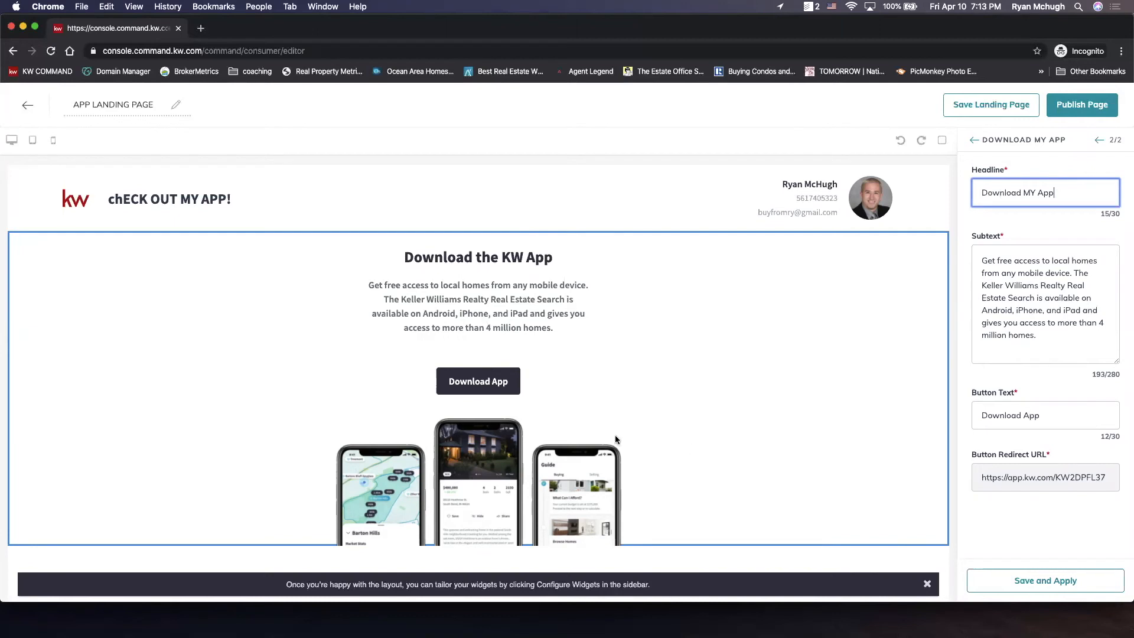
{"action": "mouse_move", "coordinate": [1037, 493]}
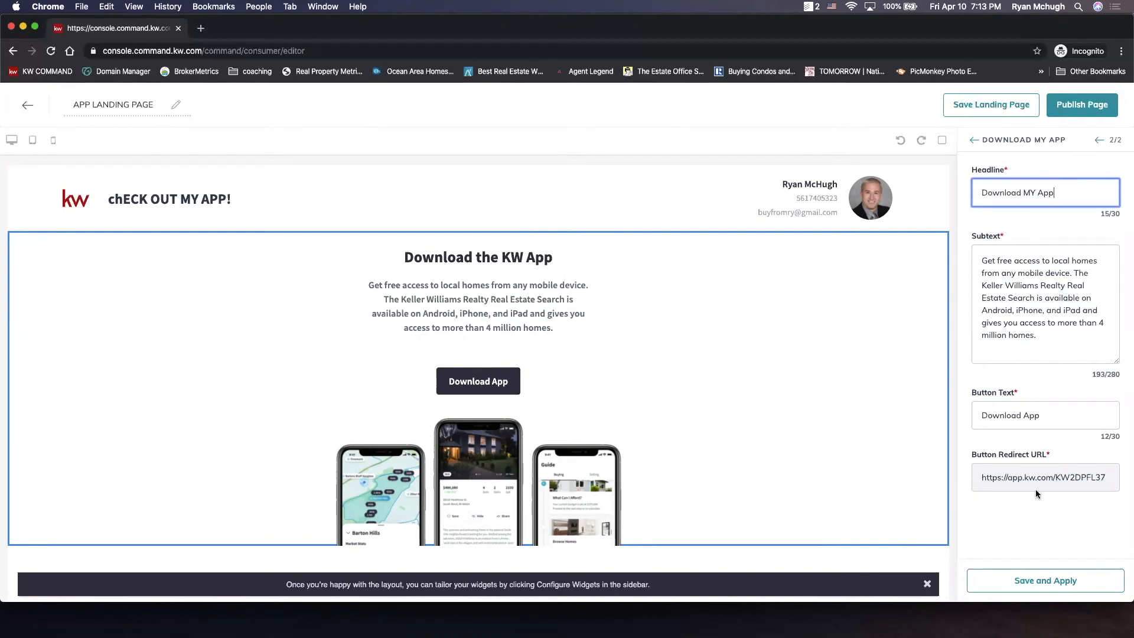
{"action": "mouse_move", "coordinate": [1068, 479]}
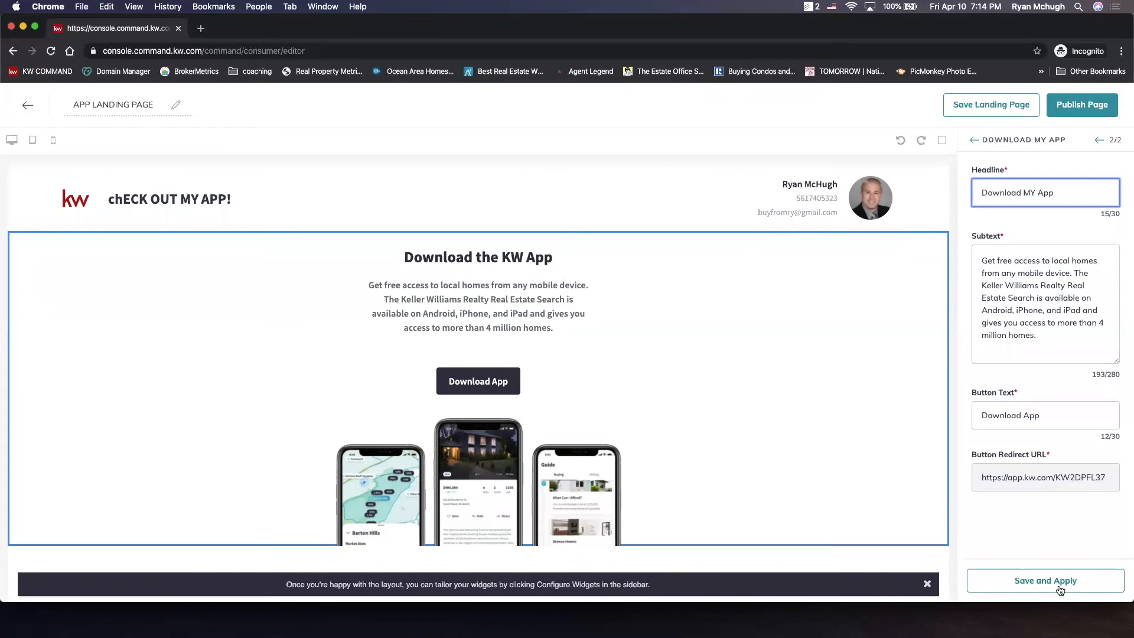
{"action": "left_click", "coordinate": [1045, 580]}
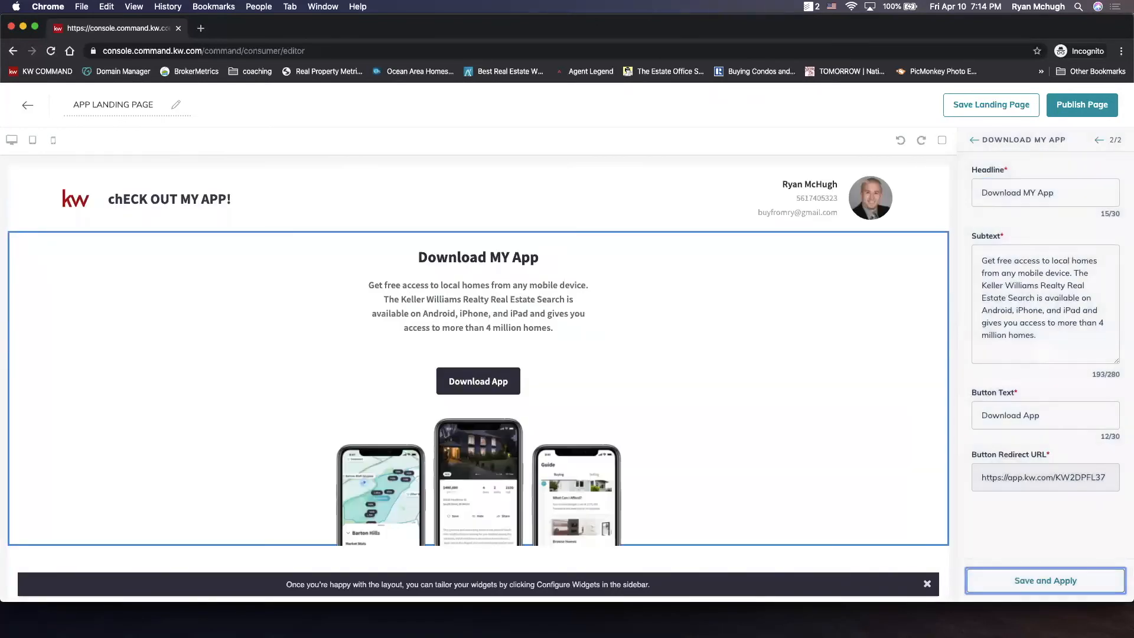
- Publish the page publicly and open the live APP LANDING PAGE in a new tab
{"action": "left_click", "coordinate": [1082, 104]}
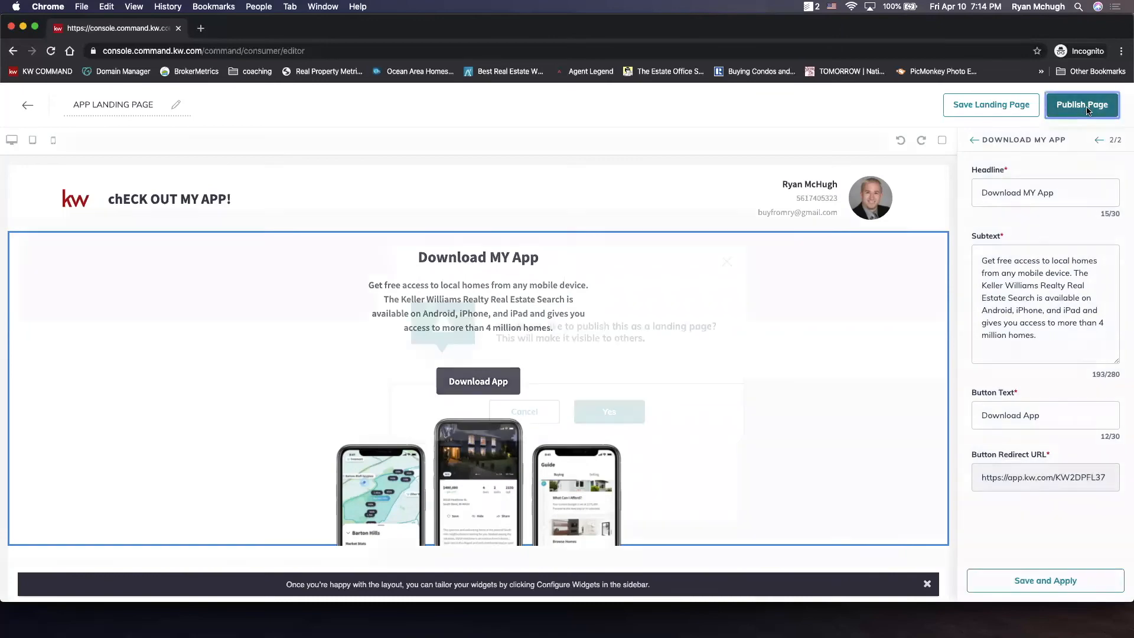
{"action": "left_click", "coordinate": [1082, 104]}
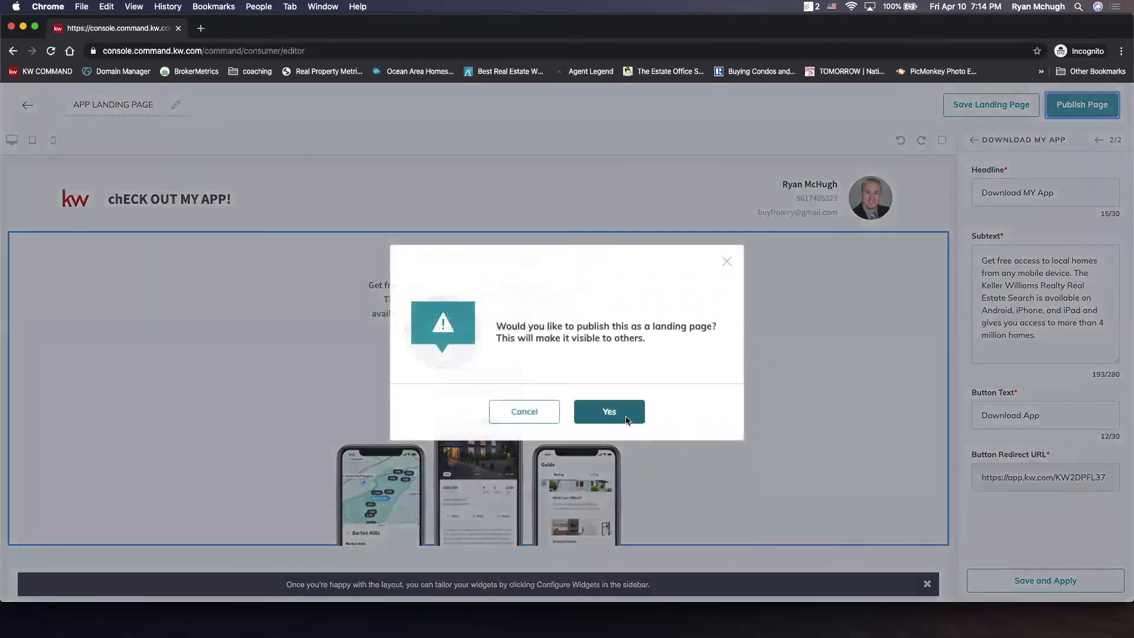
{"action": "left_click", "coordinate": [610, 411]}
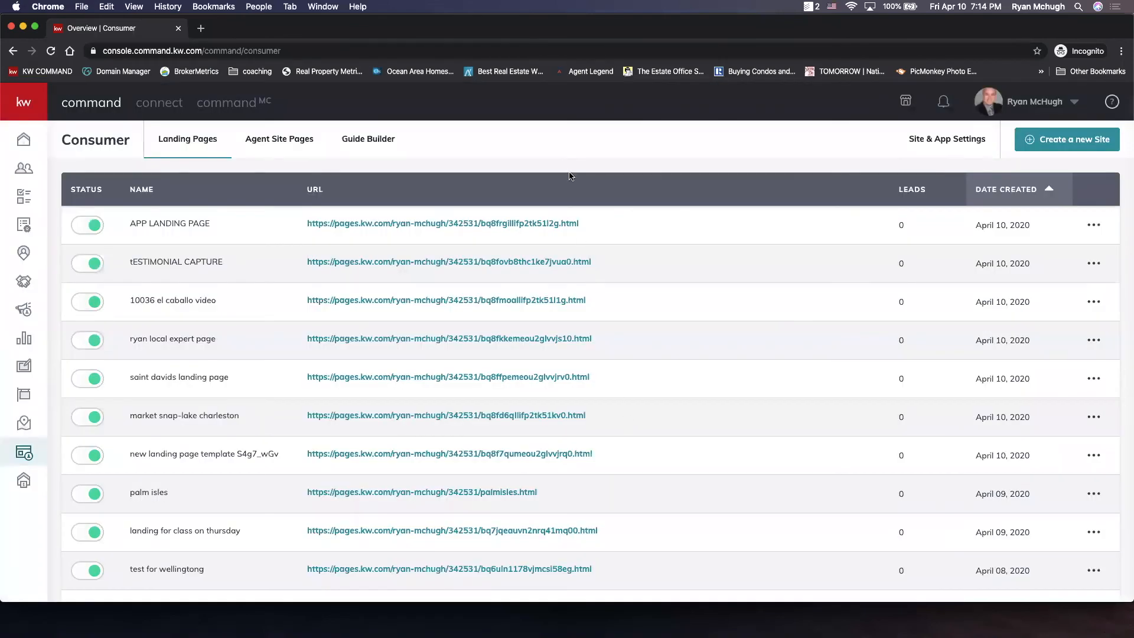
{"action": "mouse_move", "coordinate": [485, 225]}
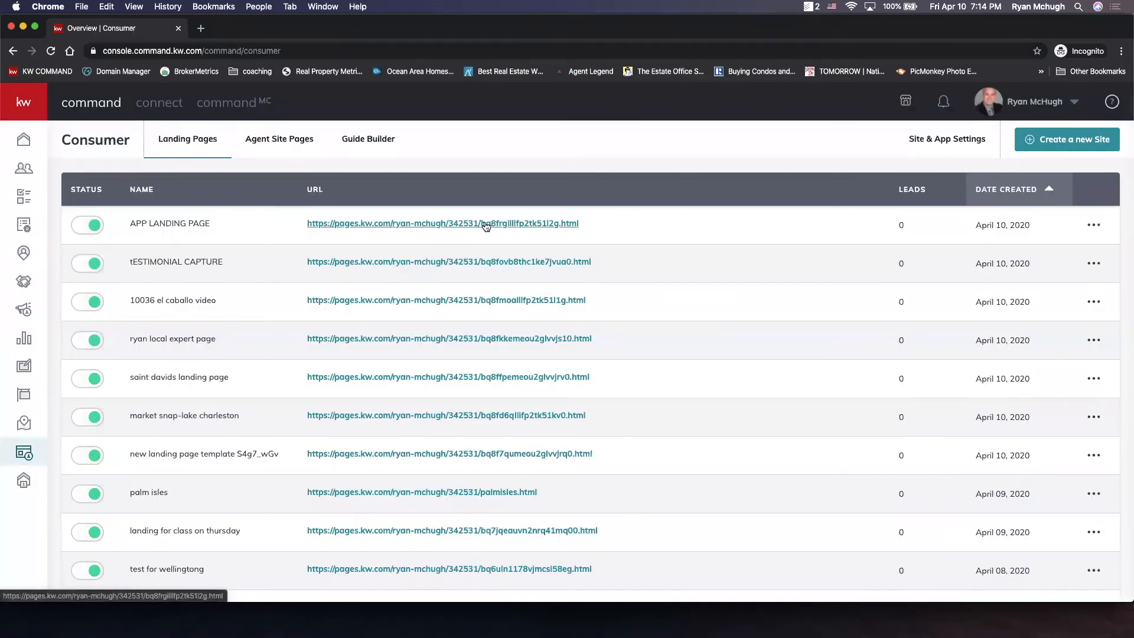
{"action": "left_click", "coordinate": [484, 223]}
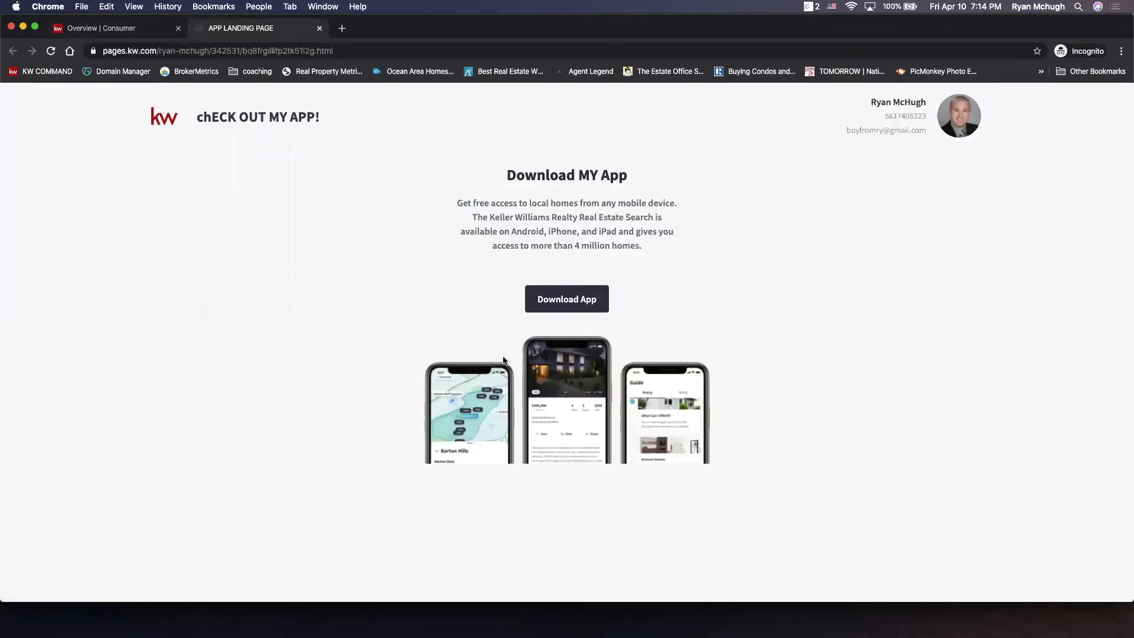
{"action": "mouse_move", "coordinate": [327, 119]}
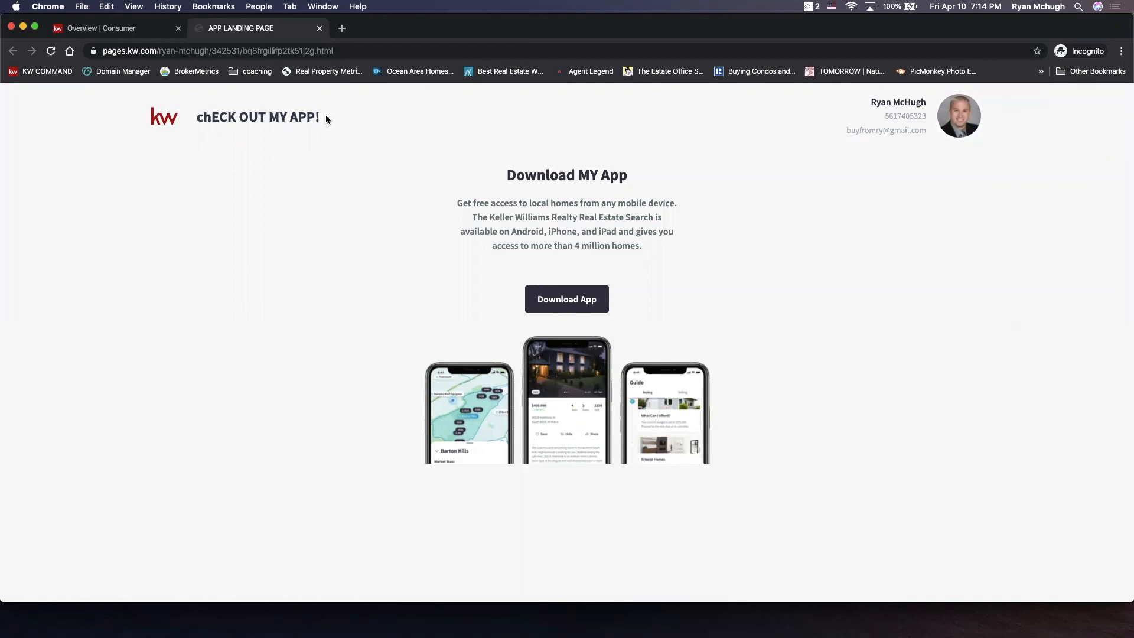
{"action": "mouse_move", "coordinate": [348, 148]}
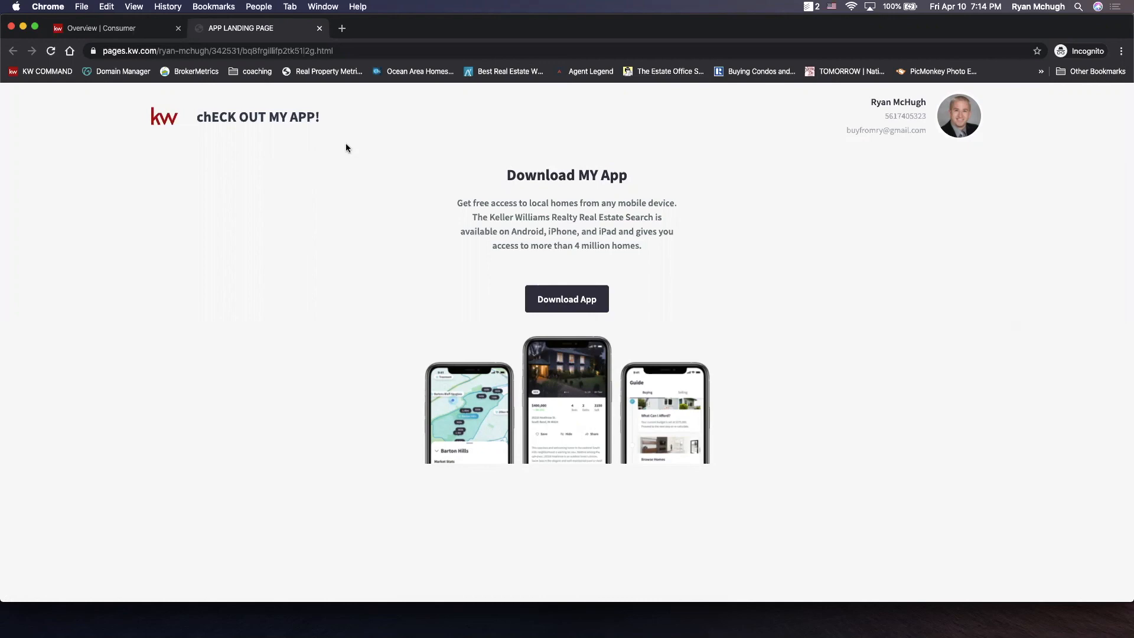
{"action": "mouse_move", "coordinate": [751, 40]}
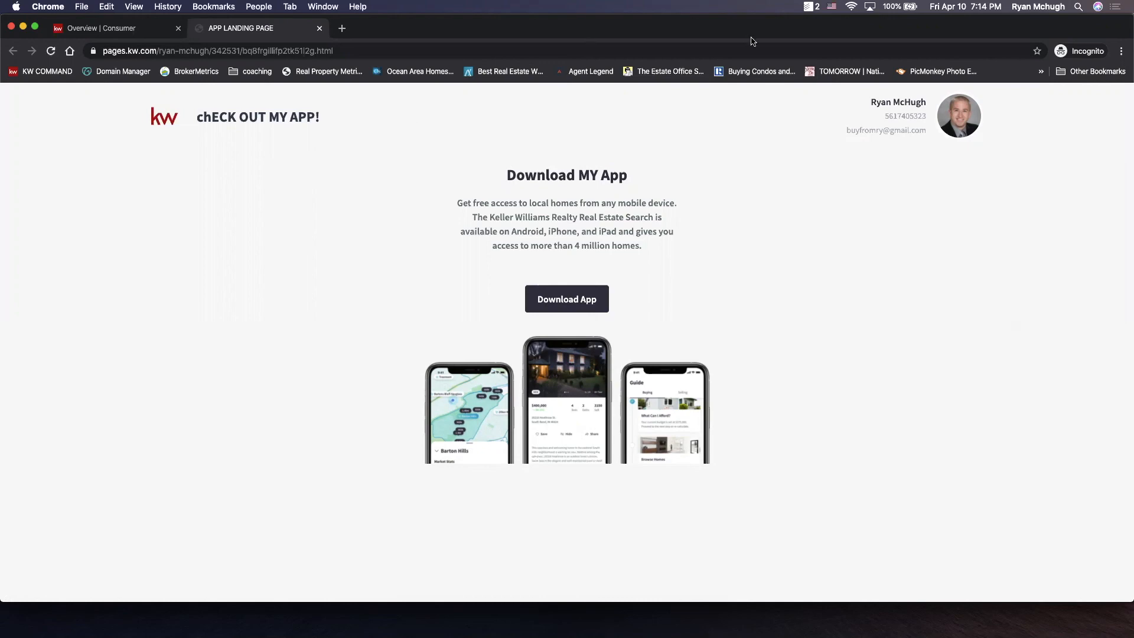